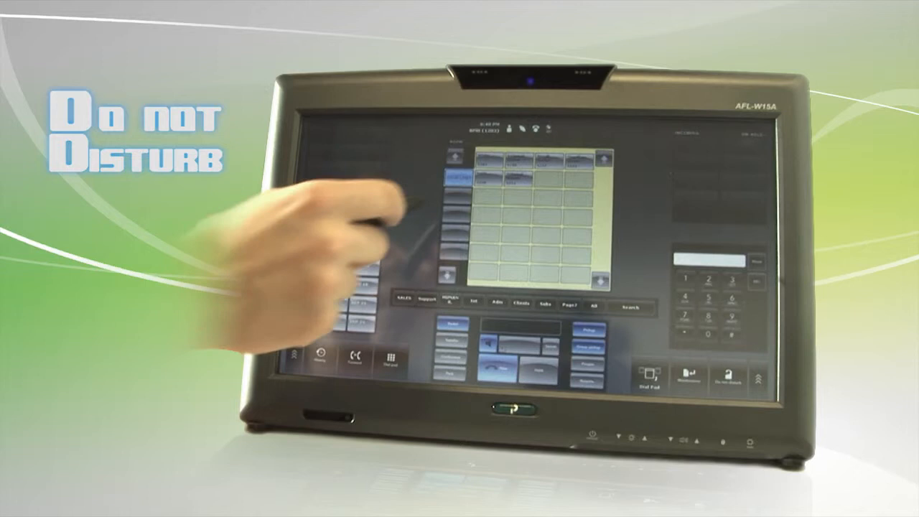
Step: Activate the Do Not Disturb key so incoming calls are forwarded
click(729, 379)
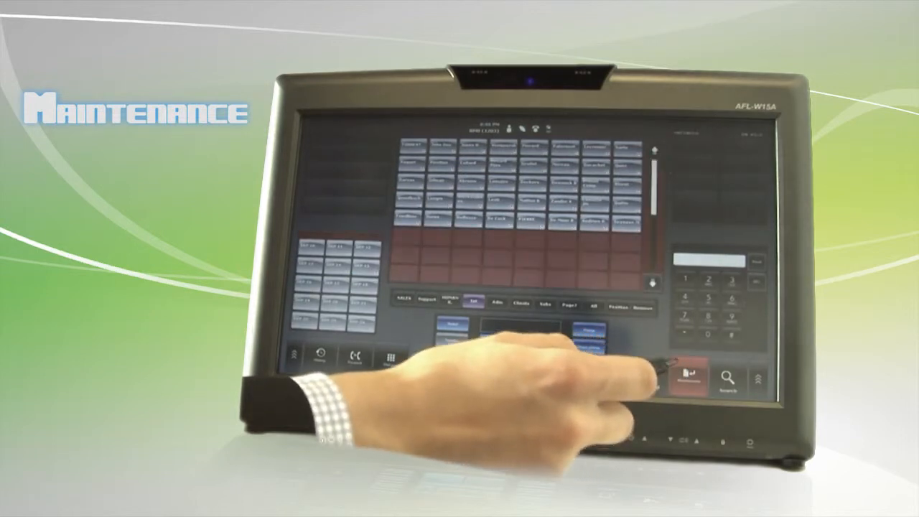
Step: Bring up the Maintenance Add form with name and type fields and on-screen keyboard
click(686, 379)
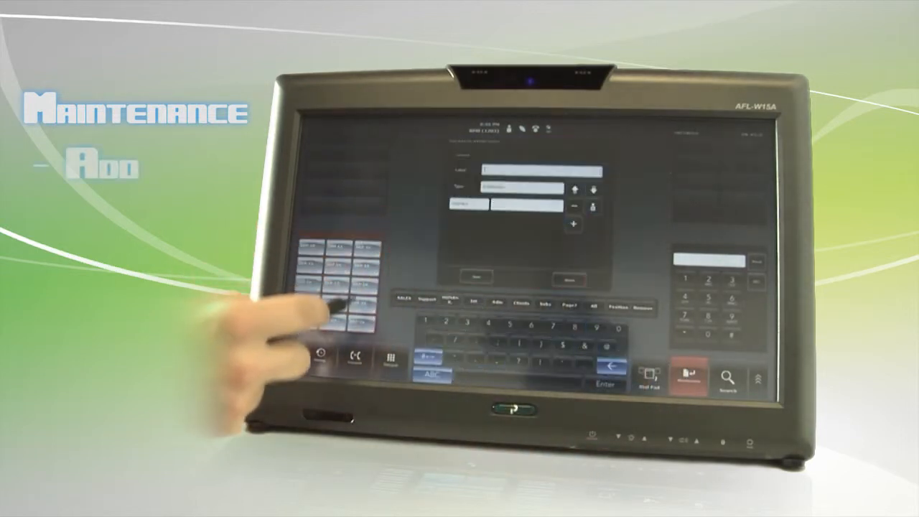